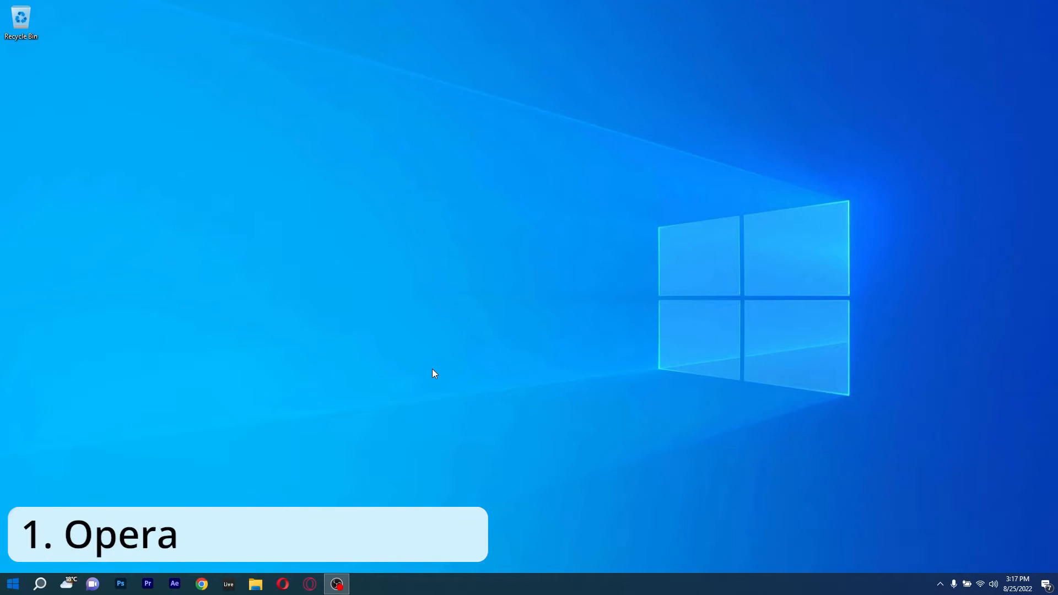
# Launch Opera, load Windows Report from its bookmark, and scroll the homepage
pyautogui.click(336, 584)
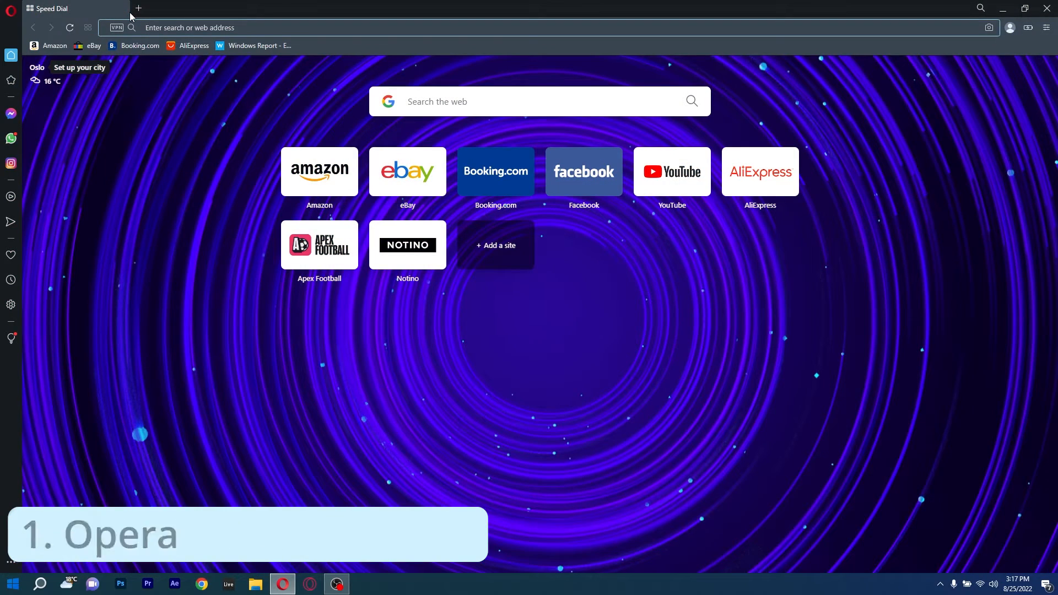
pyautogui.click(258, 45)
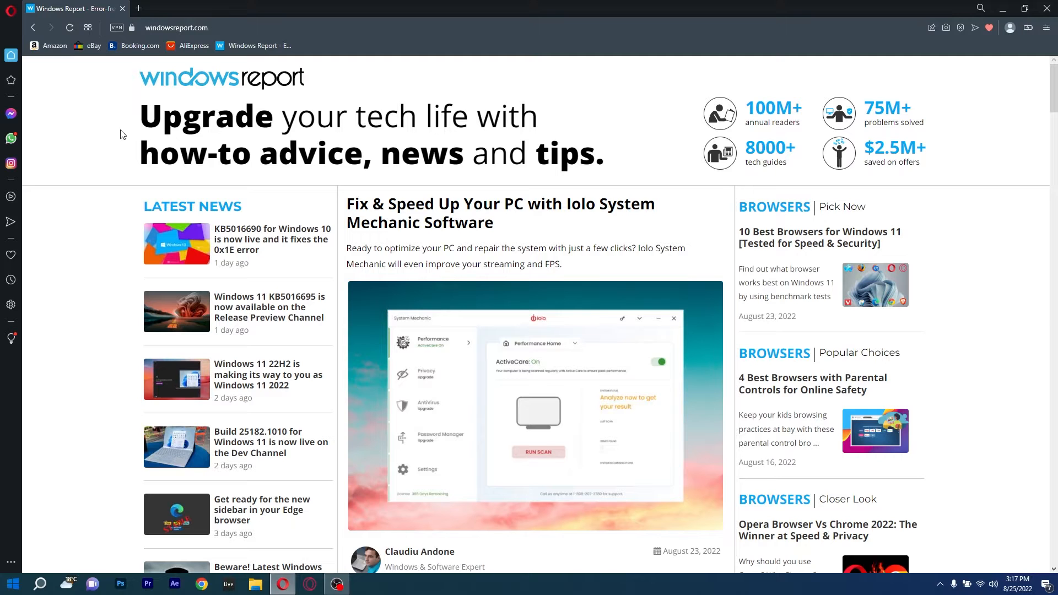
pyautogui.scroll(-3)
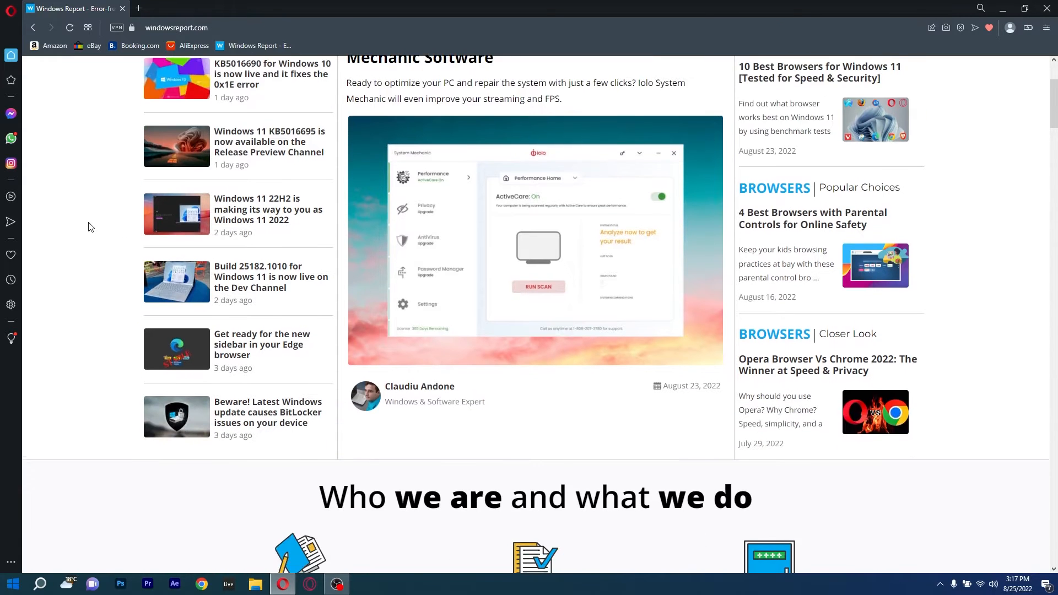
pyautogui.scroll(-3)
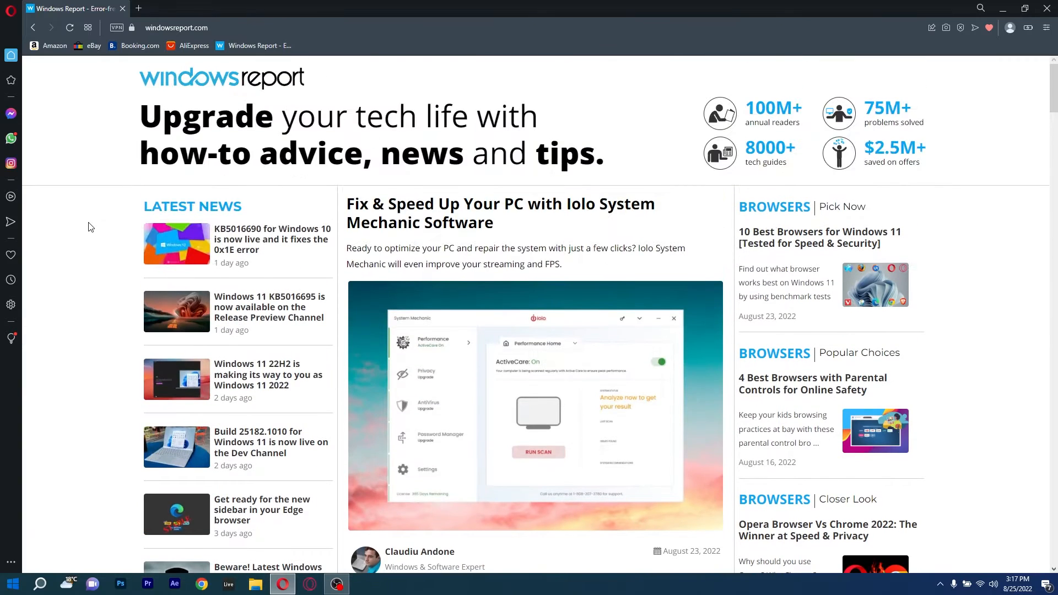
# Switch on Opera's VPN, give a new Speed Dial tab the Windows wallpaper, and open VPN settings
pyautogui.click(115, 27)
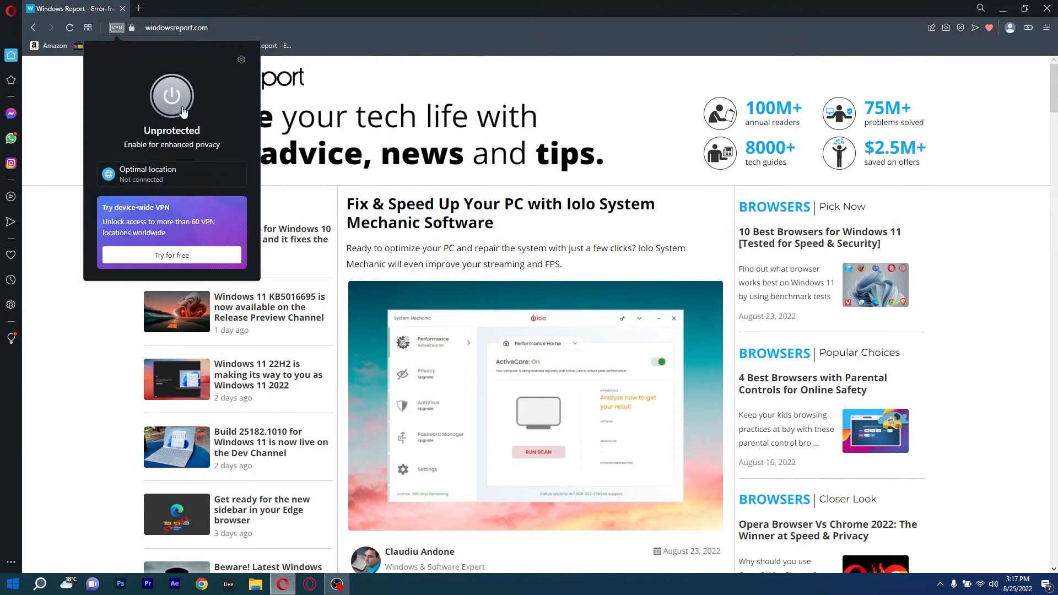
pyautogui.click(172, 96)
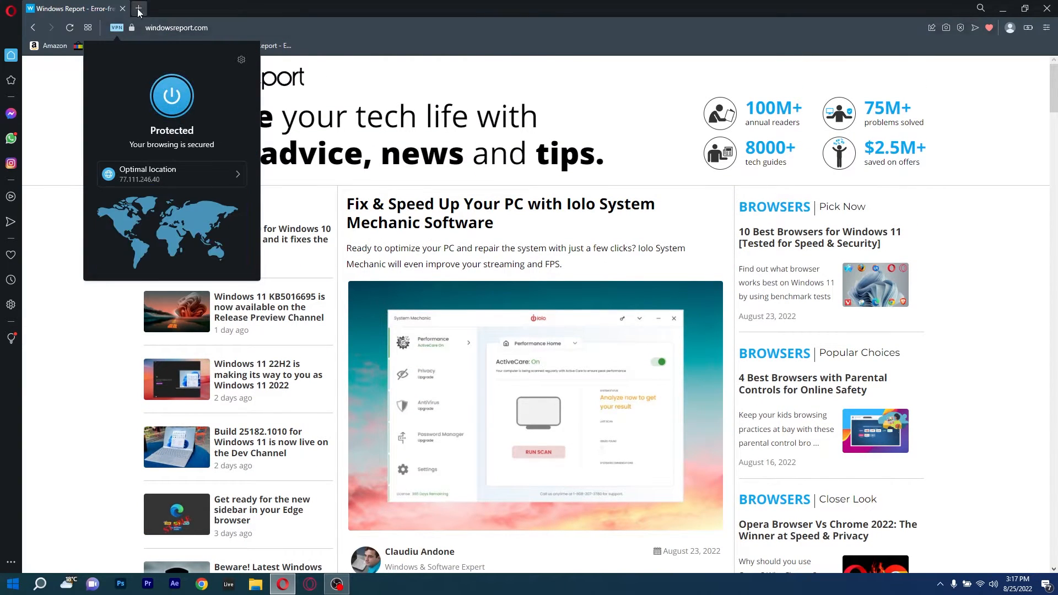
pyautogui.click(139, 8)
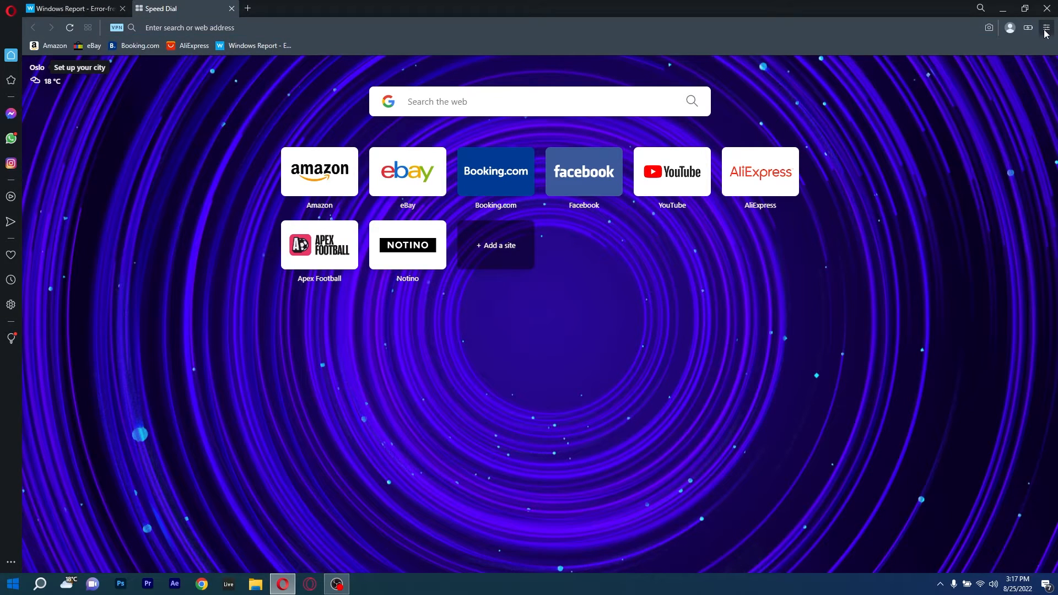
pyautogui.click(1043, 27)
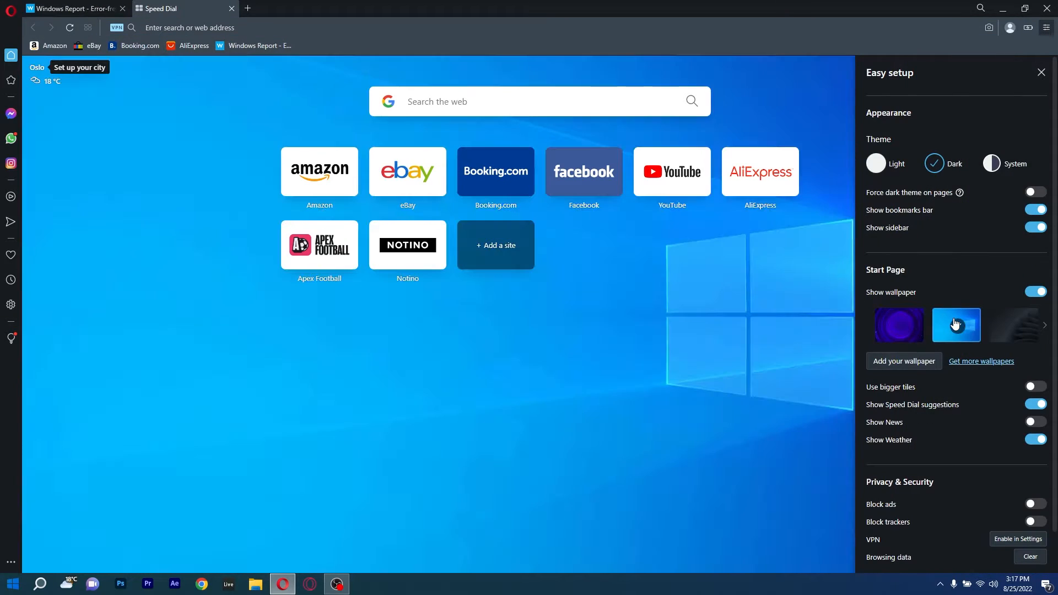
pyautogui.moveTo(956, 324)
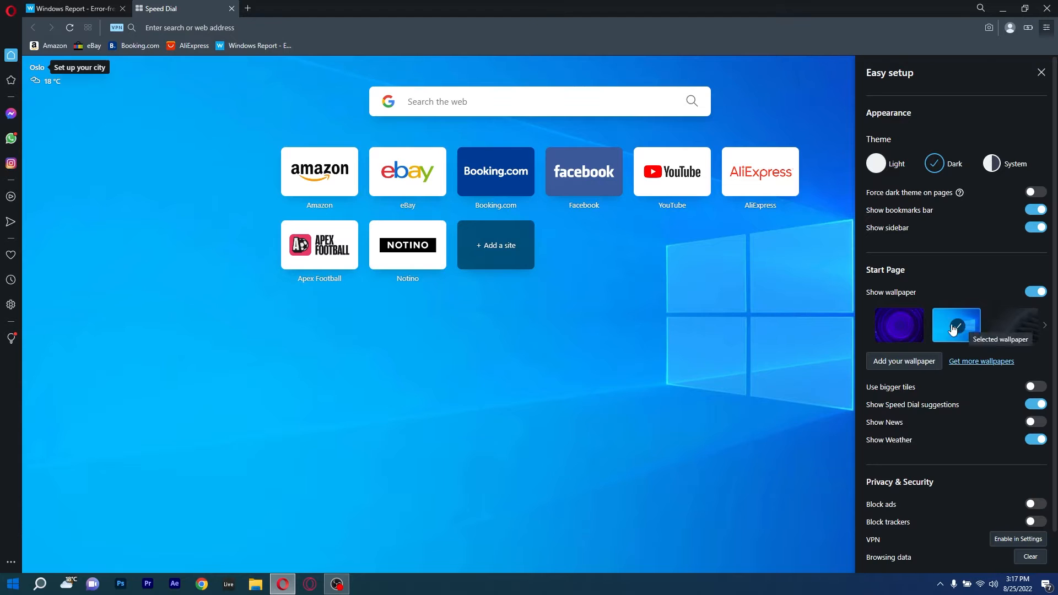
pyautogui.click(955, 325)
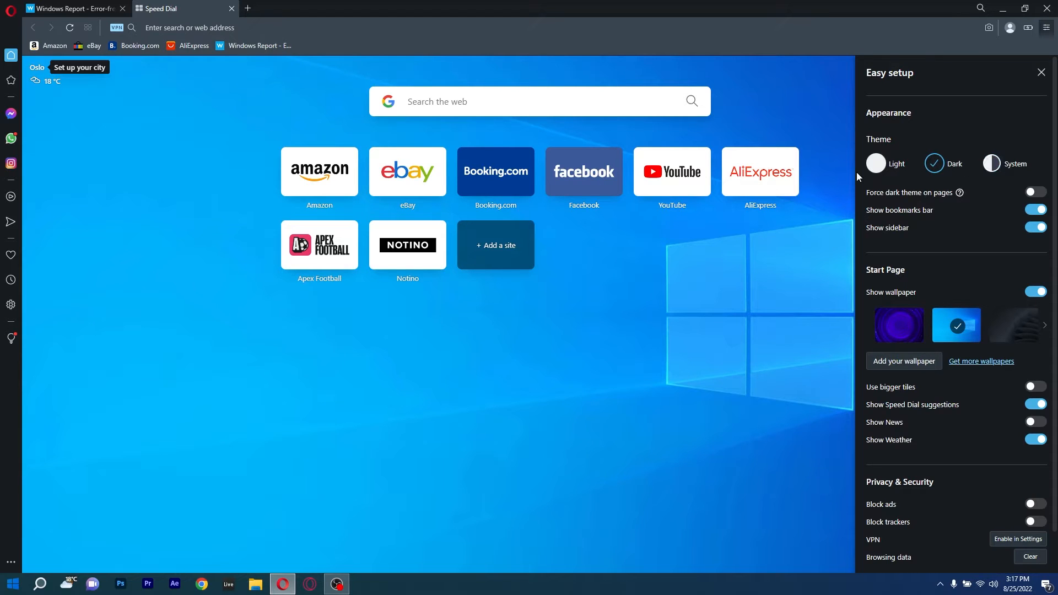
pyautogui.moveTo(692, 335)
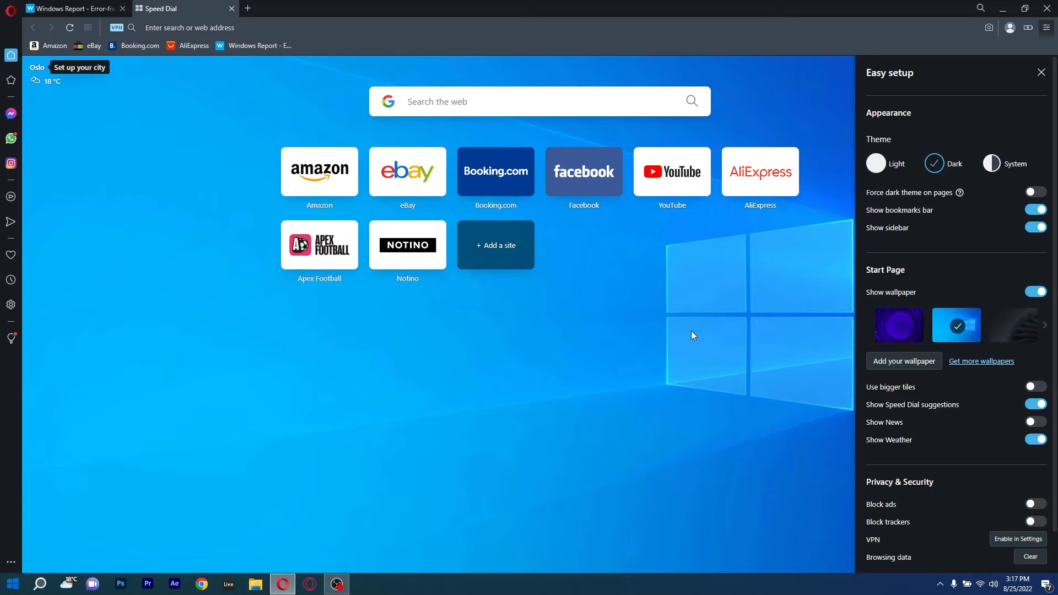
pyautogui.click(1039, 72)
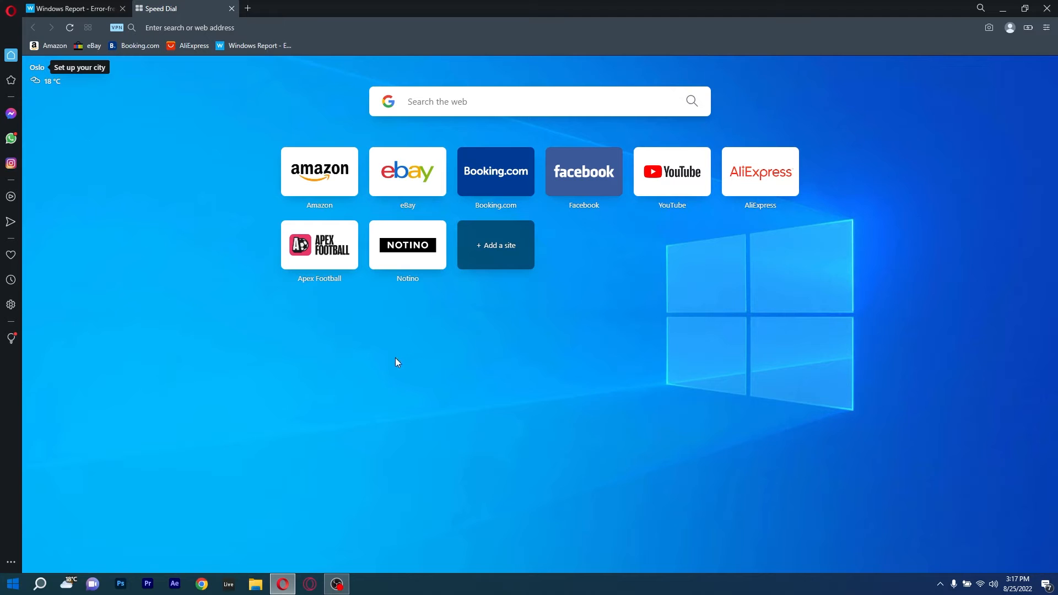
pyautogui.moveTo(1037, 47)
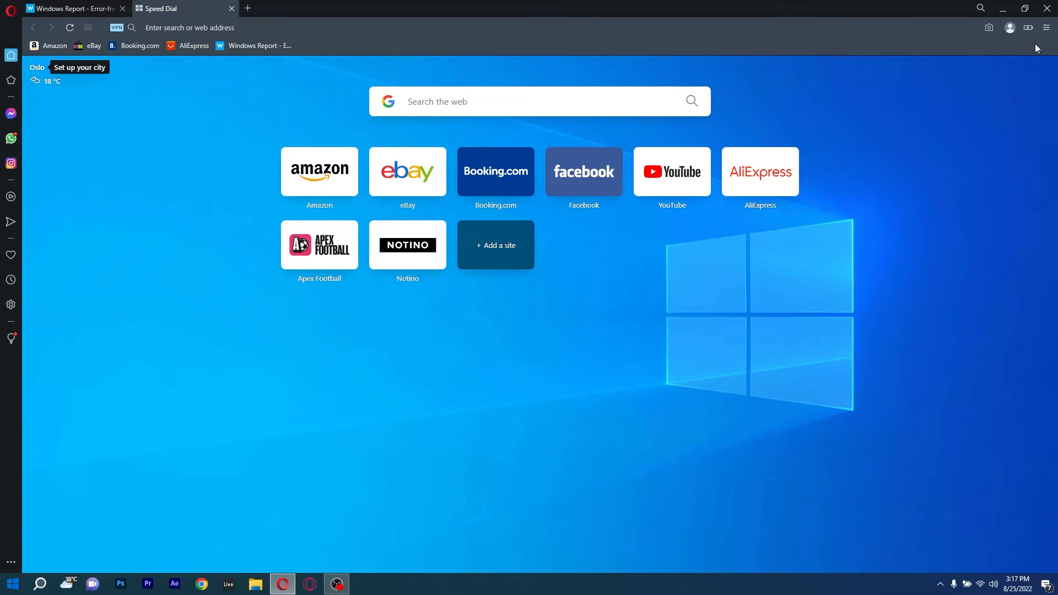
pyautogui.click(1045, 27)
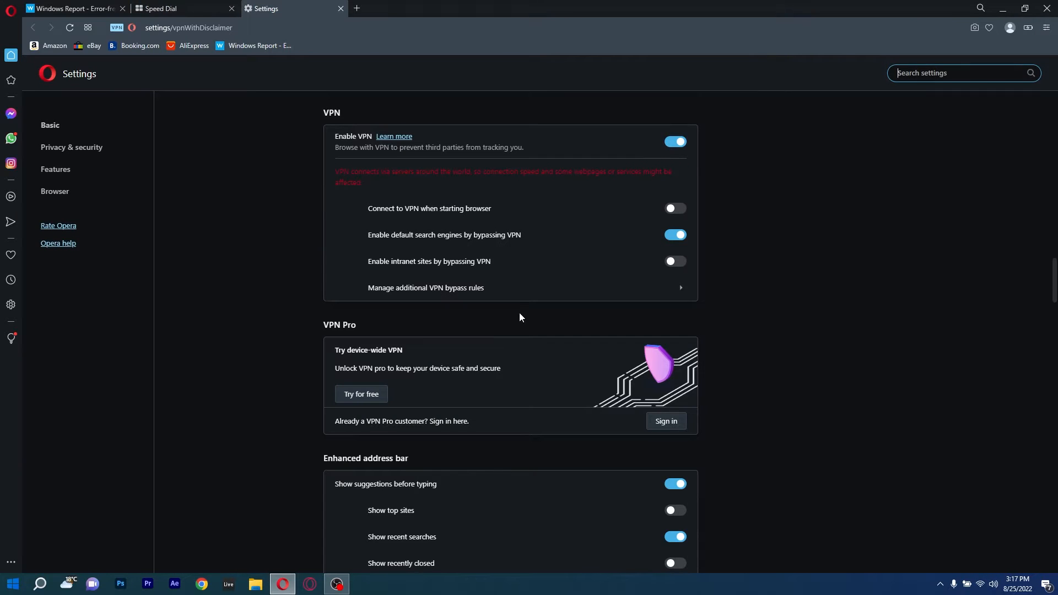
pyautogui.moveTo(479, 248)
pyautogui.write('windowsreport')
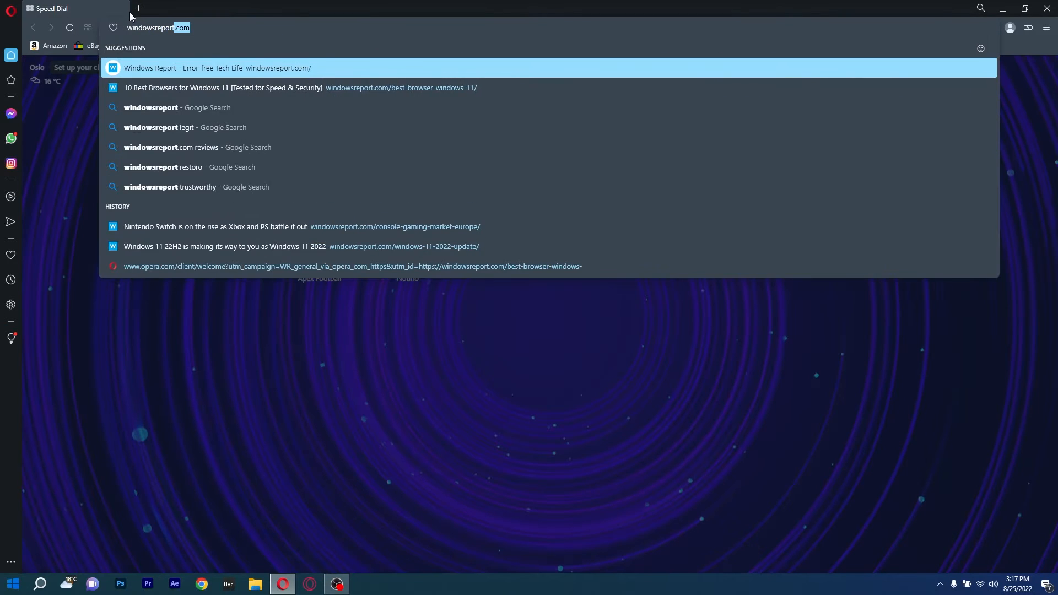
# Load the windowsreport.com address-bar suggestion and scroll down the homepage
pyautogui.click(216, 68)
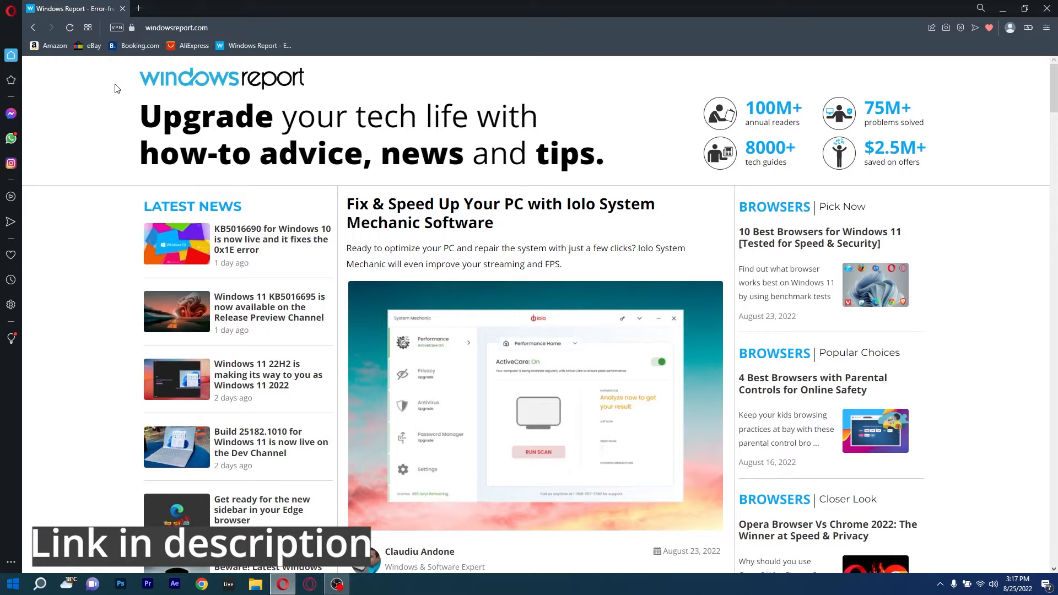
pyautogui.scroll(-3)
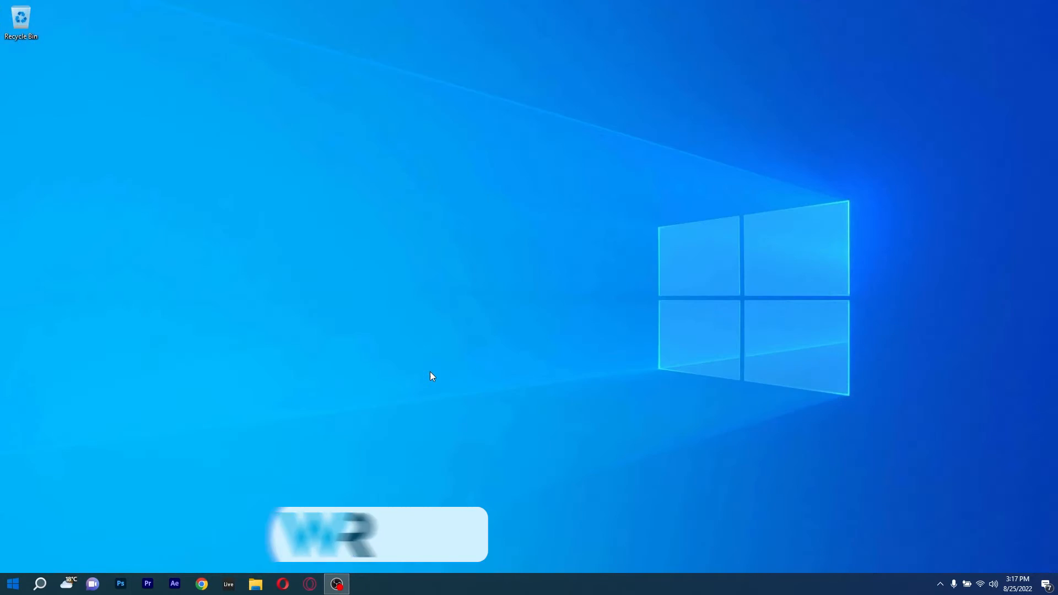
# Launch K-Meleon, enter windowsreport.com, accept the cookie notice, and scroll the page
pyautogui.click(336, 584)
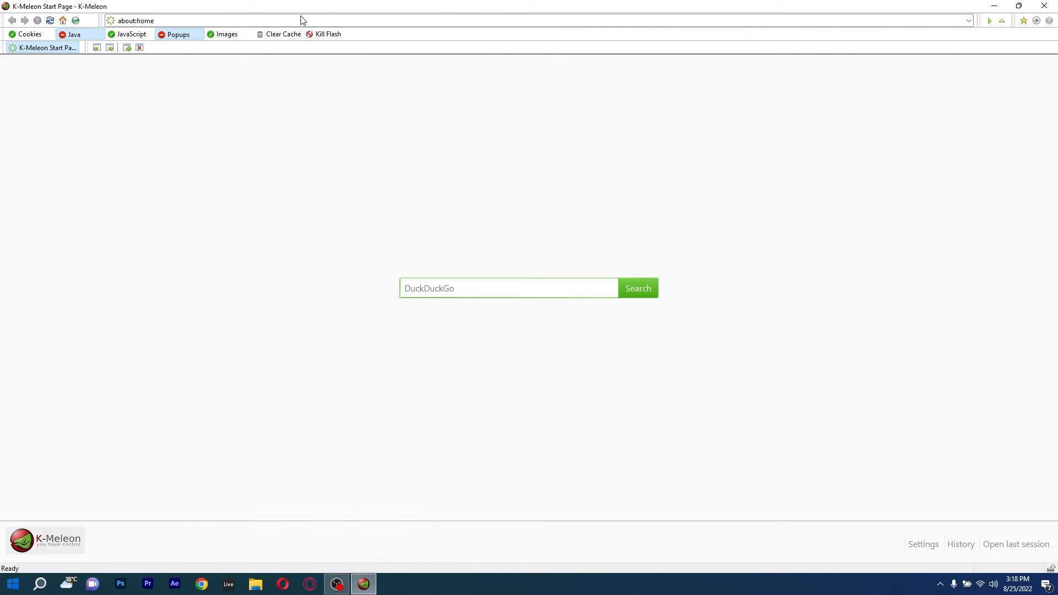
pyautogui.write('windowsreport.com/')
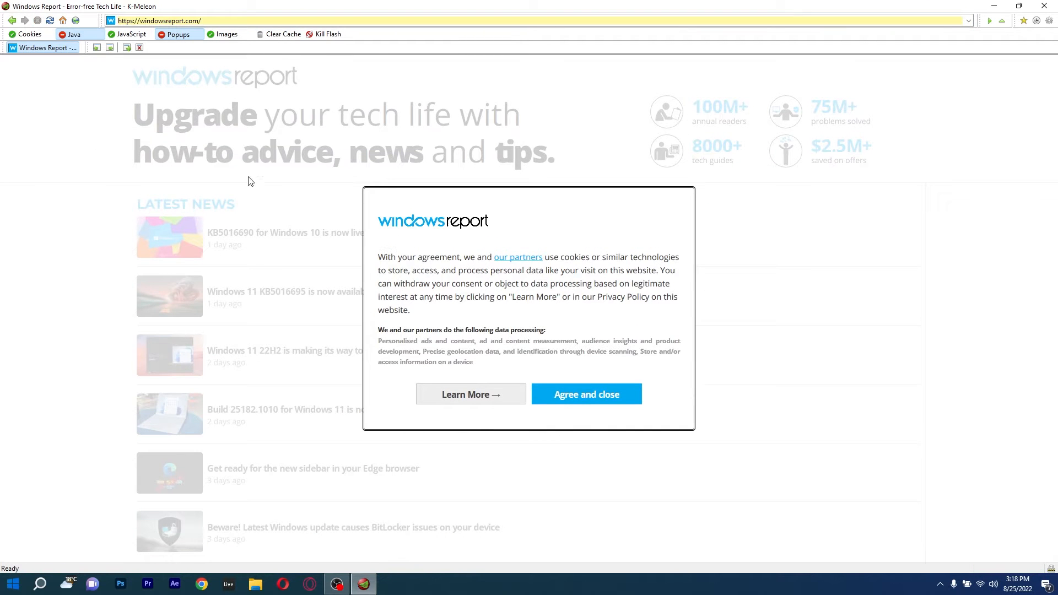
pyautogui.click(586, 394)
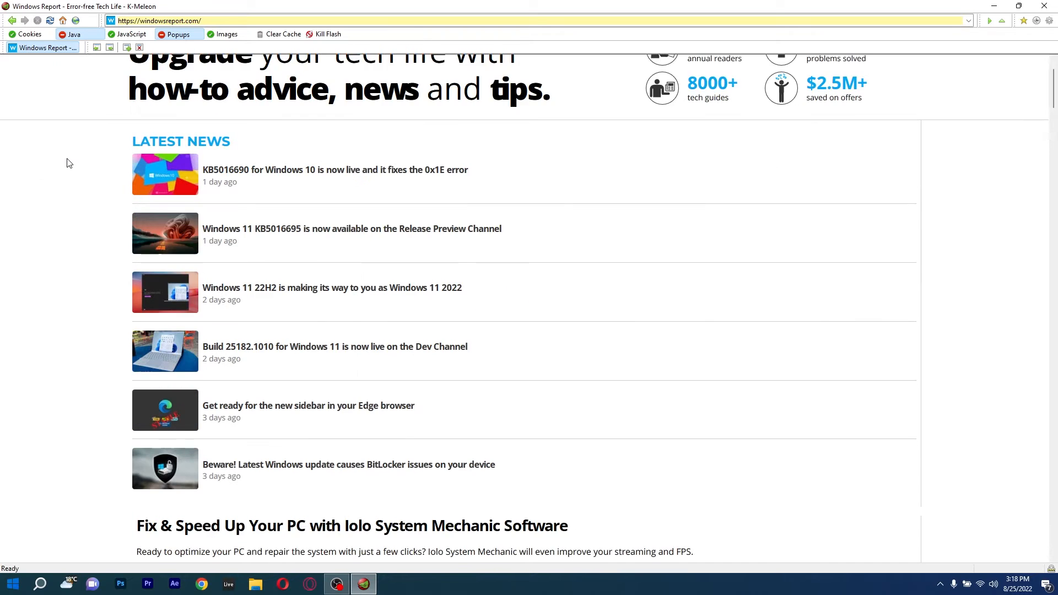
pyautogui.scroll(-3)
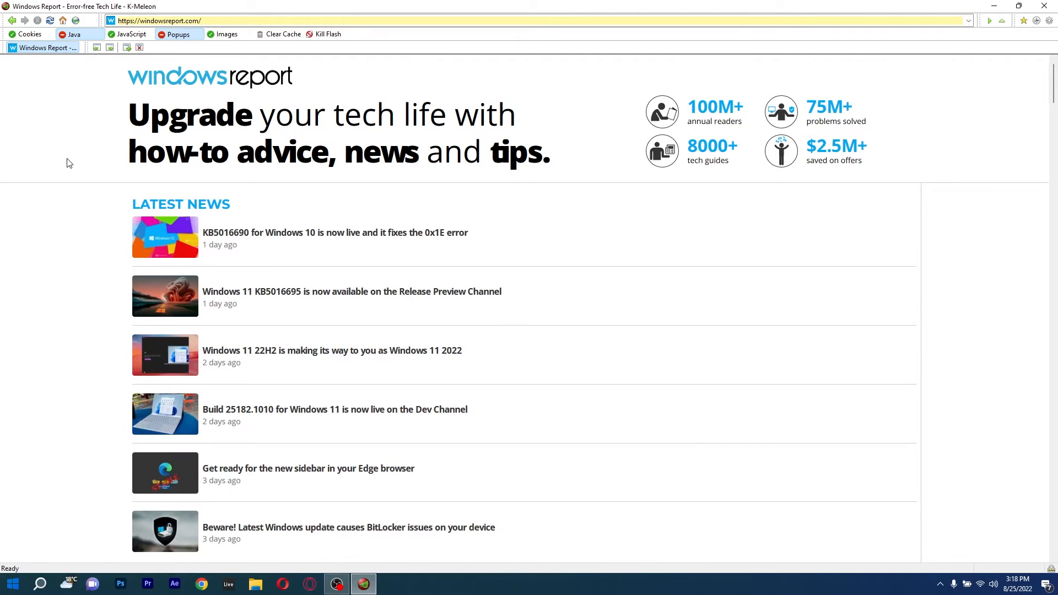
pyautogui.scroll(-3)
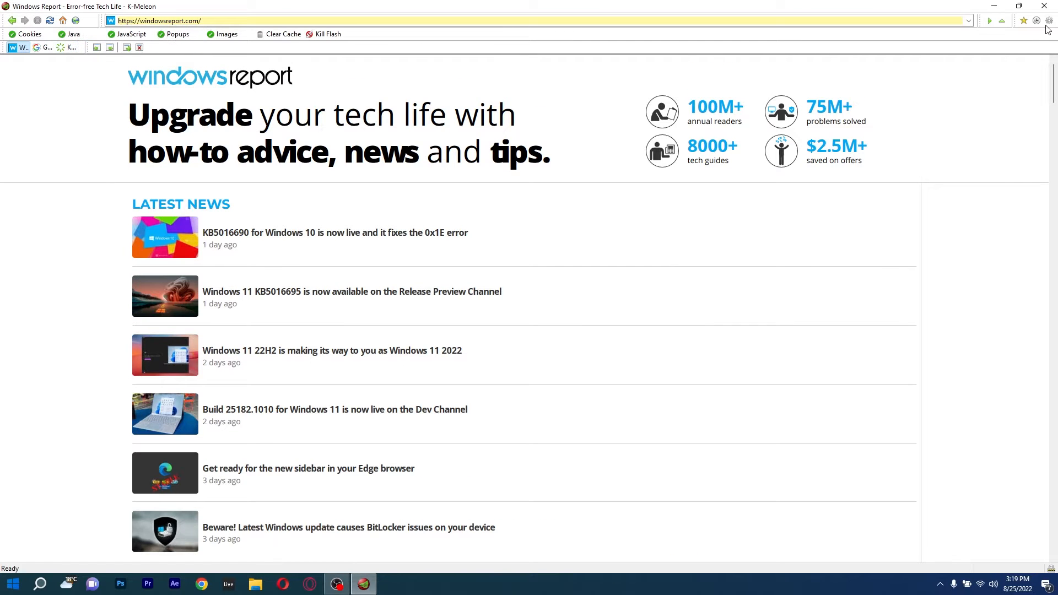
# Open K-Meleon's main menu to reach Tools > Web Search
pyautogui.click(1037, 20)
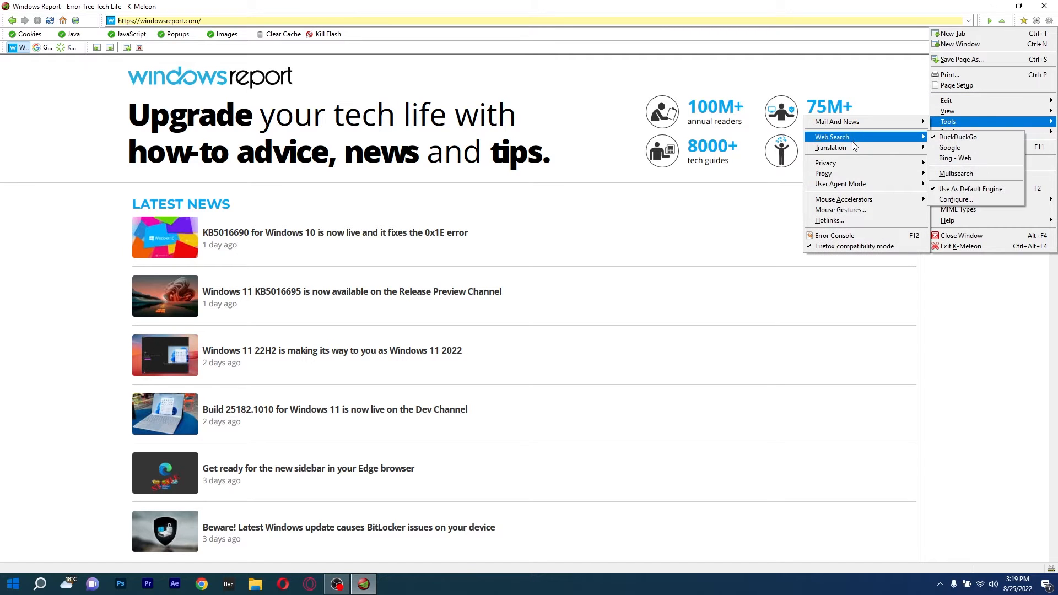
pyautogui.moveTo(830, 147)
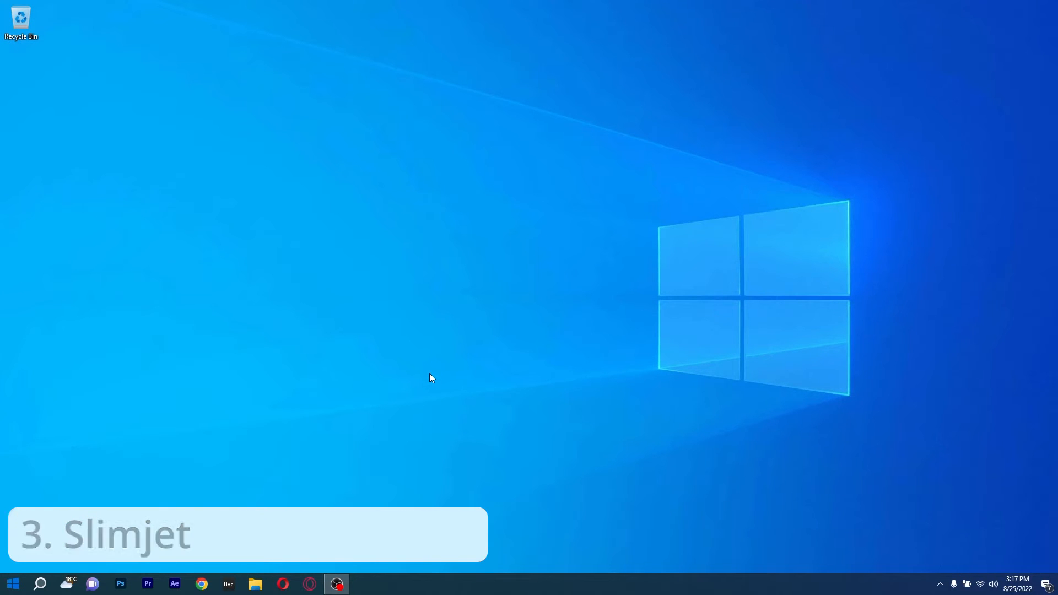
# Launch Slimjet, enter windowsreport.com, and scroll through the Latest News list
pyautogui.click(336, 583)
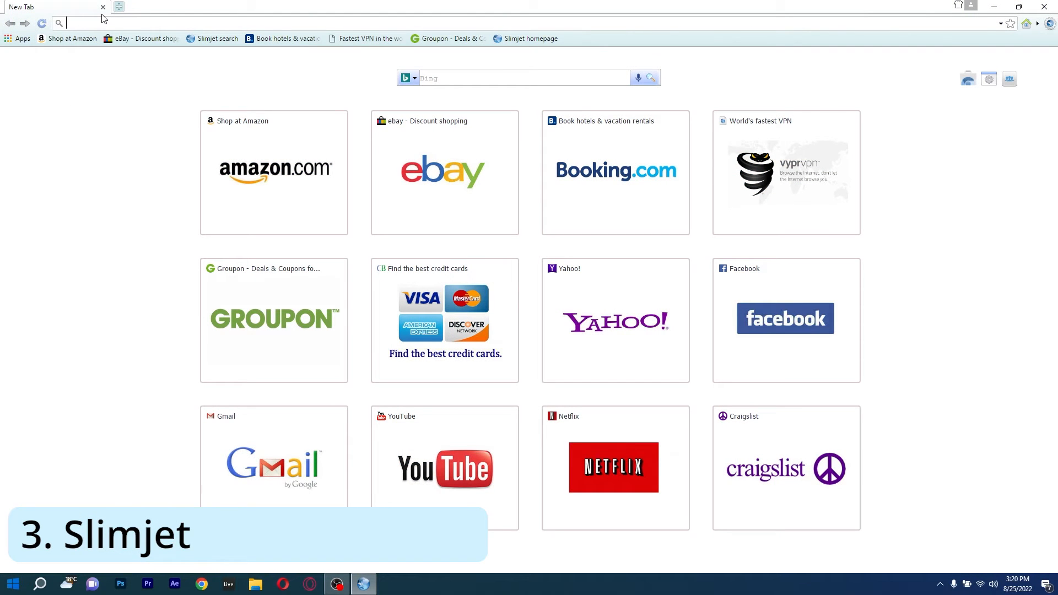
pyautogui.write('windowsreport.com')
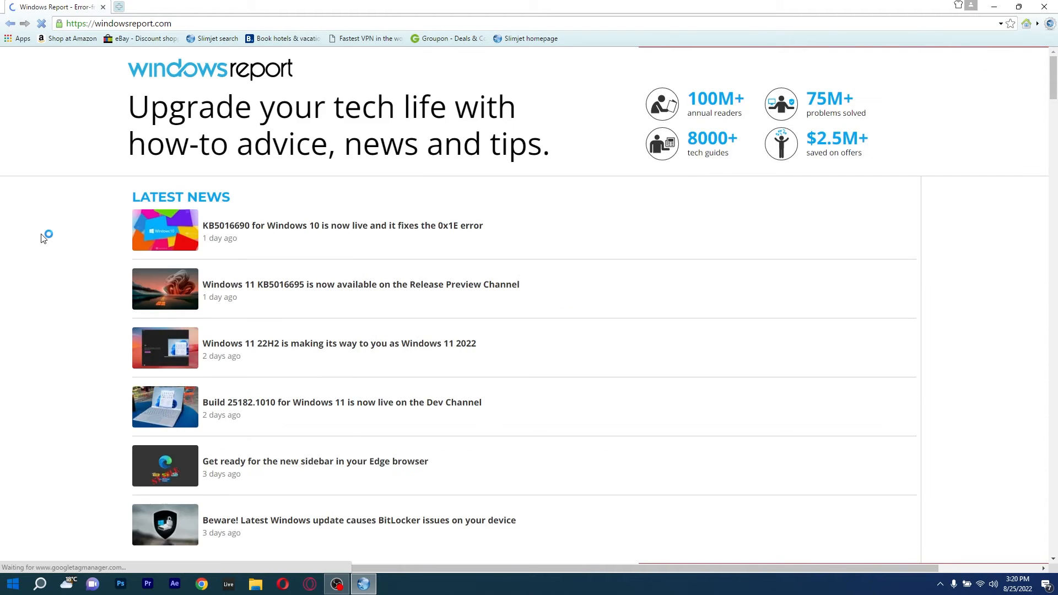
pyautogui.scroll(-3)
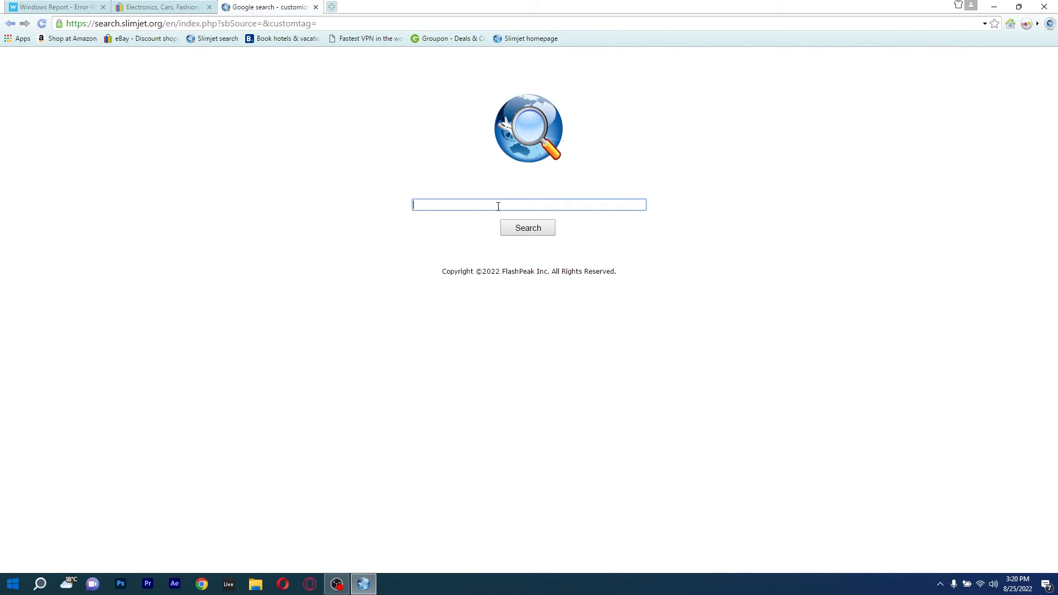
pyautogui.write('windowsreport.com')
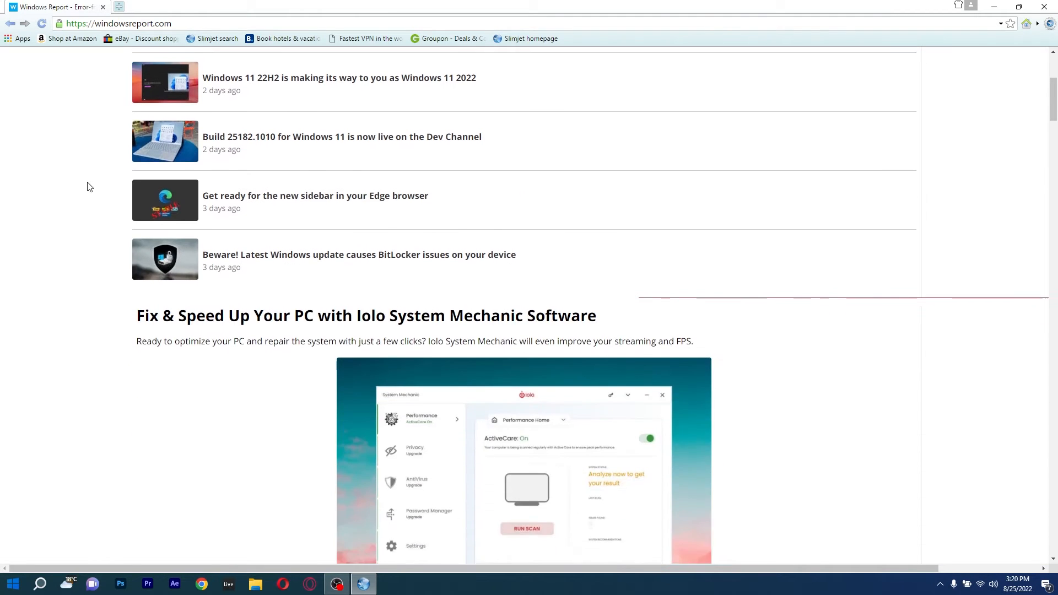
pyautogui.scroll(3)
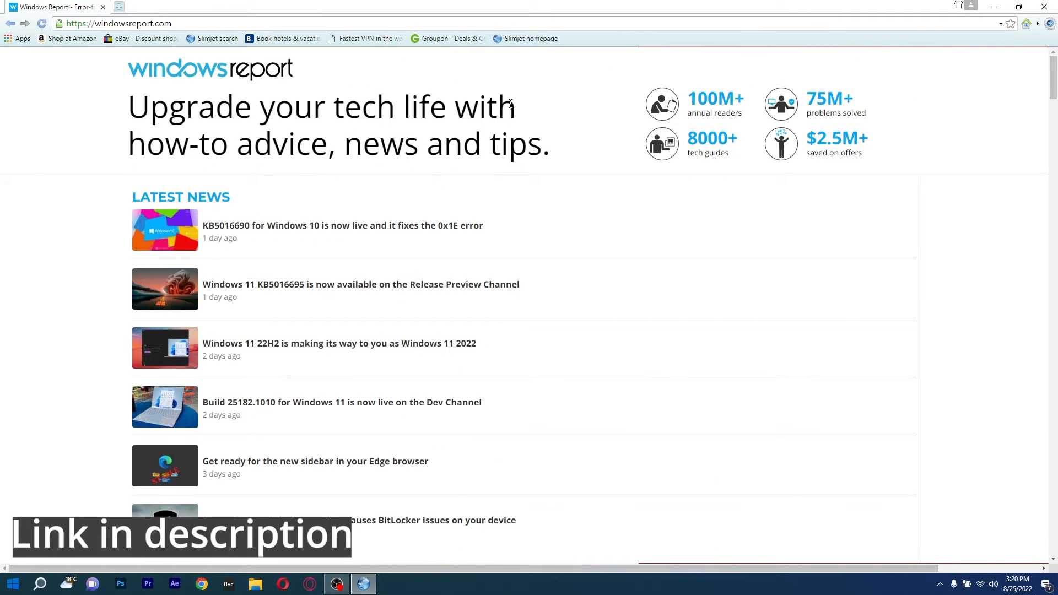
pyautogui.moveTo(399, 119)
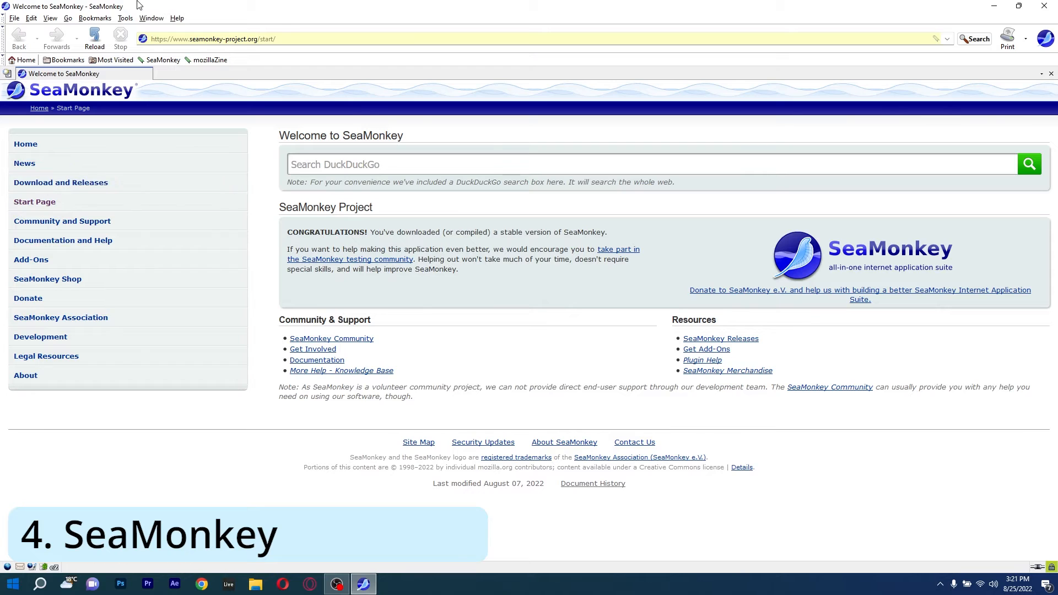
# Enter windowsreport.com in SeaMonkey's location bar and accept the cookie notice
pyautogui.click(211, 38)
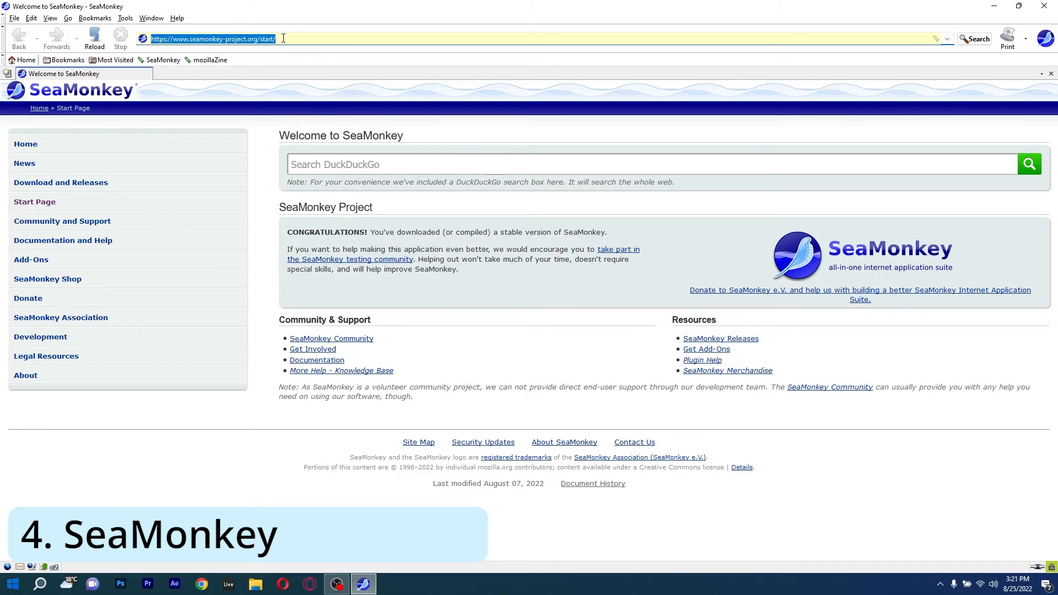
pyautogui.write('windowsreport.com/')
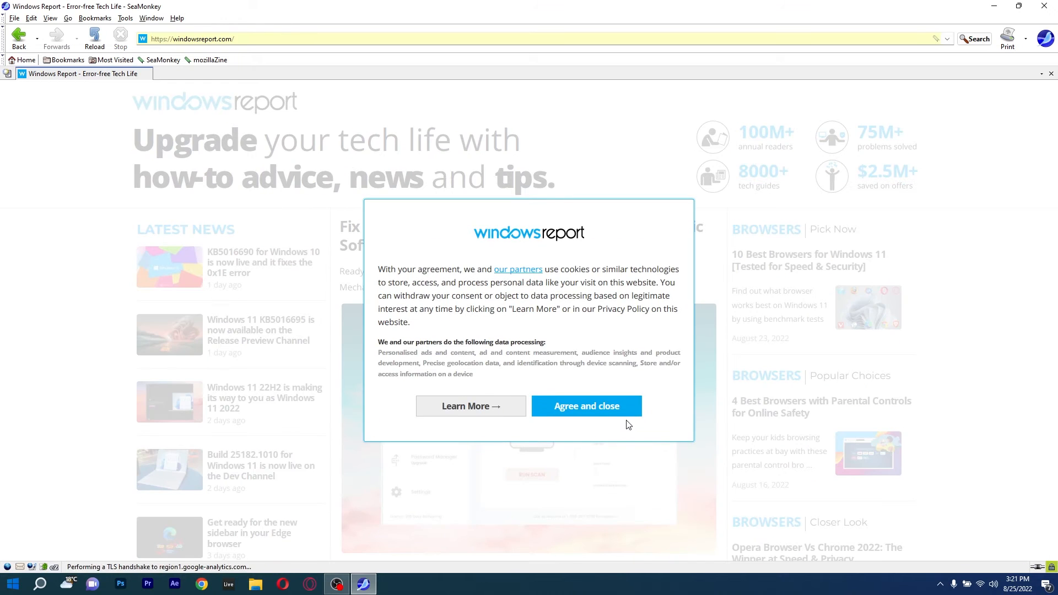
pyautogui.click(585, 406)
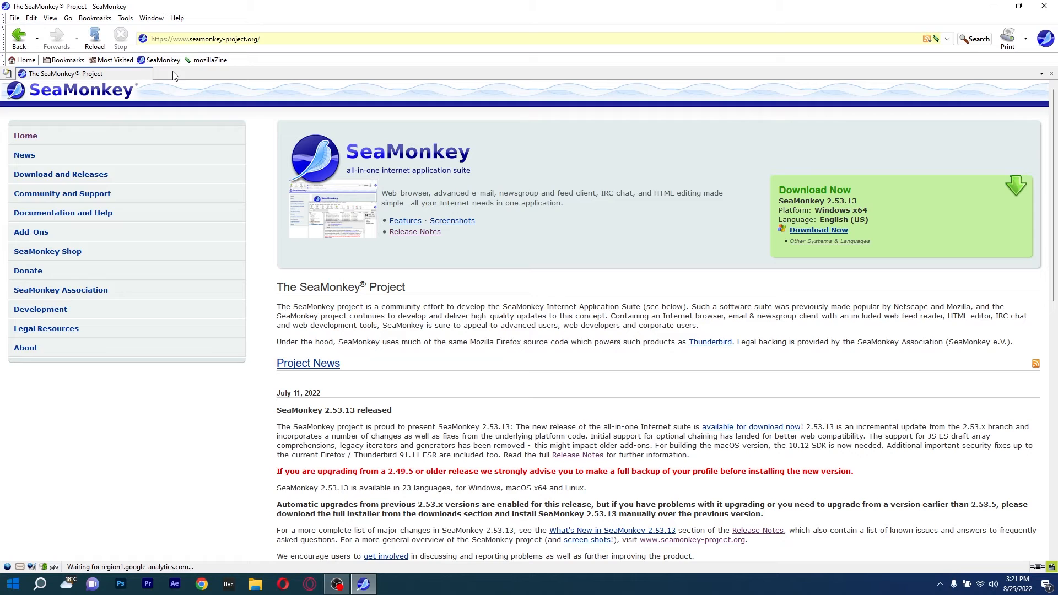
pyautogui.moveTo(50, 74)
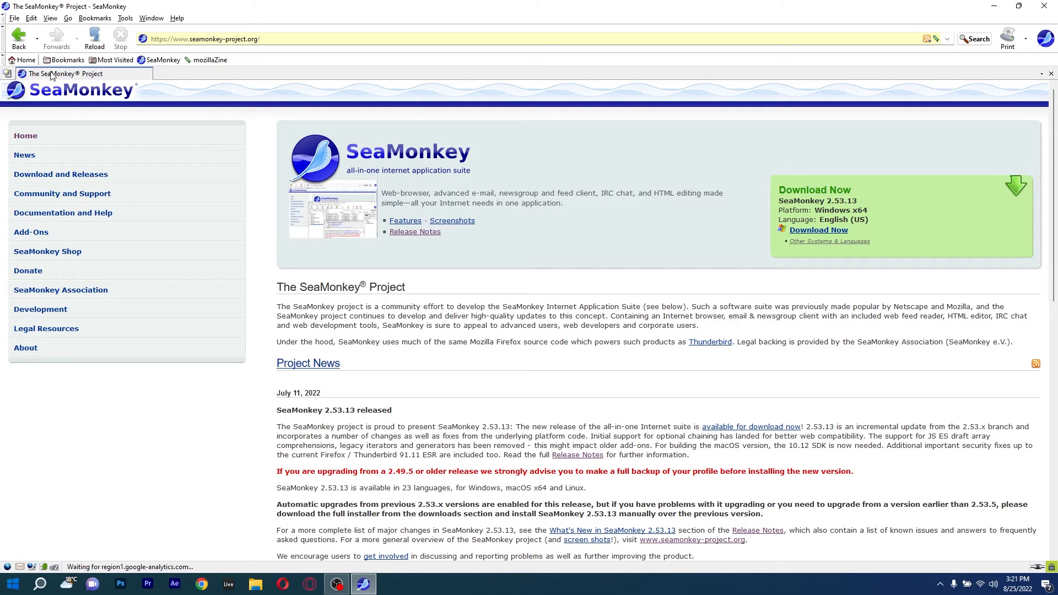
# Reopen windowsreport.com from the location bar suggestions, then close SeaMonkey
pyautogui.click(202, 38)
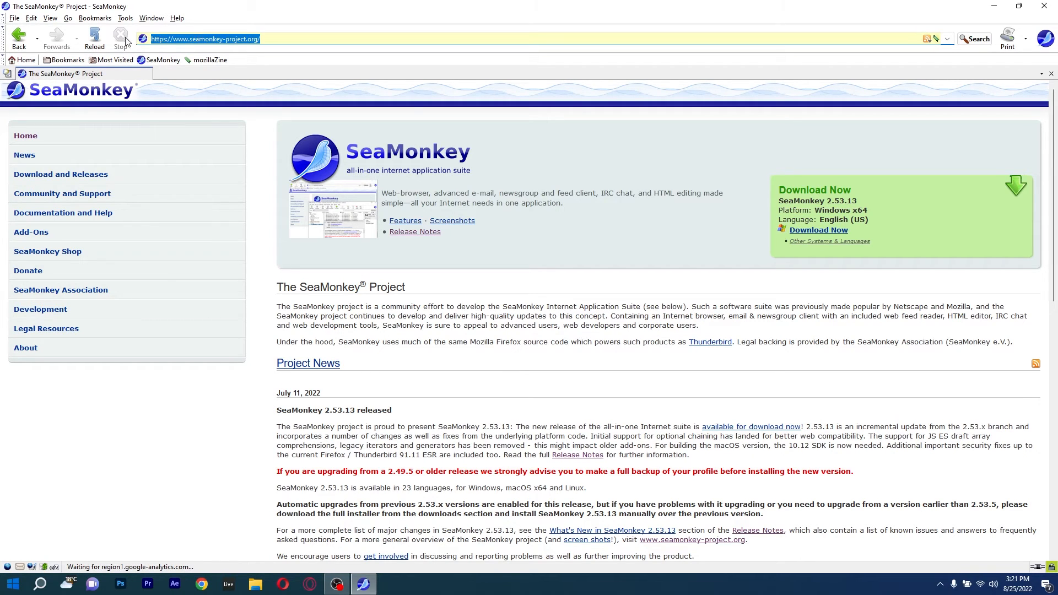
pyautogui.write('windows')
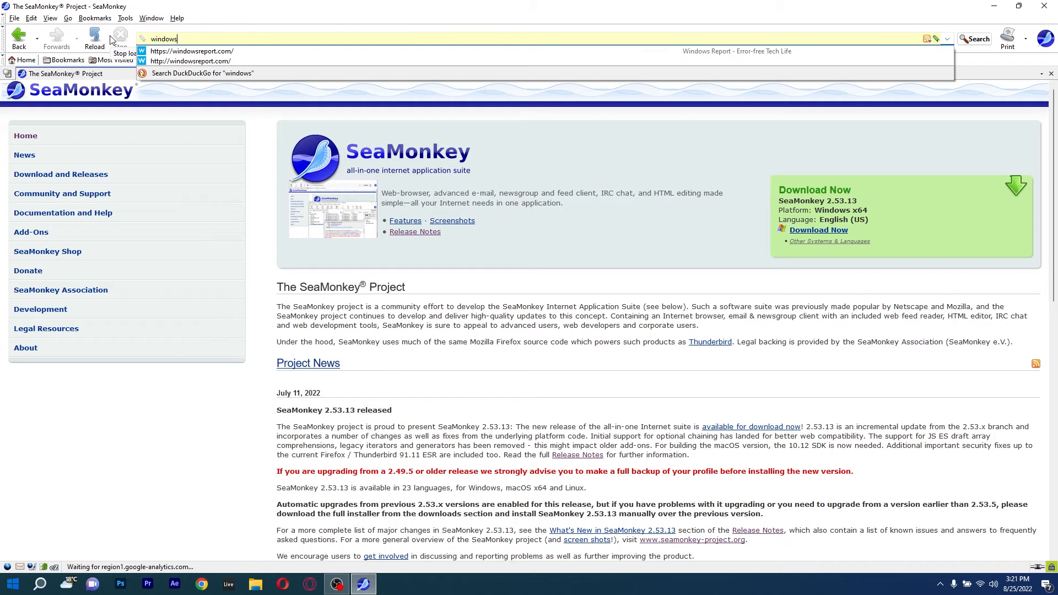
pyautogui.click(192, 50)
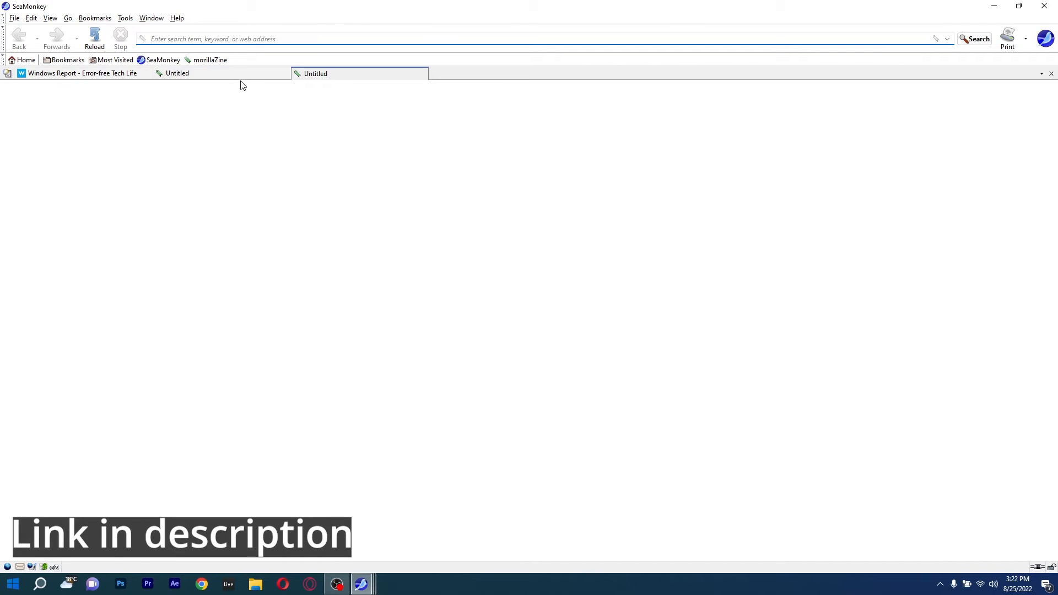
pyautogui.click(1049, 6)
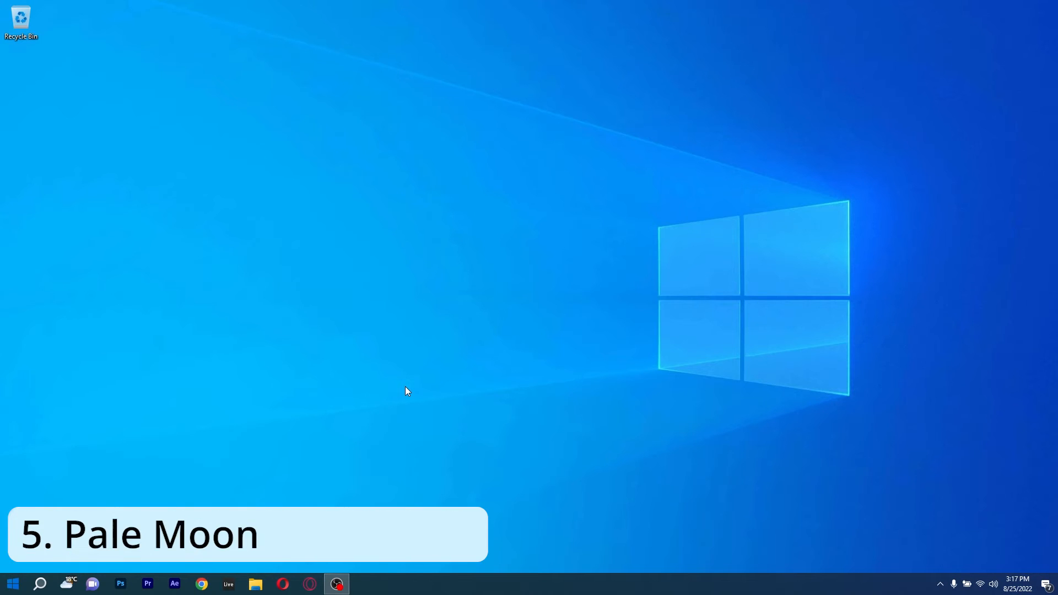
# Load windowsreport.com, open the Pale Moon homepage and release notes, then return to Windows Report
pyautogui.click(335, 584)
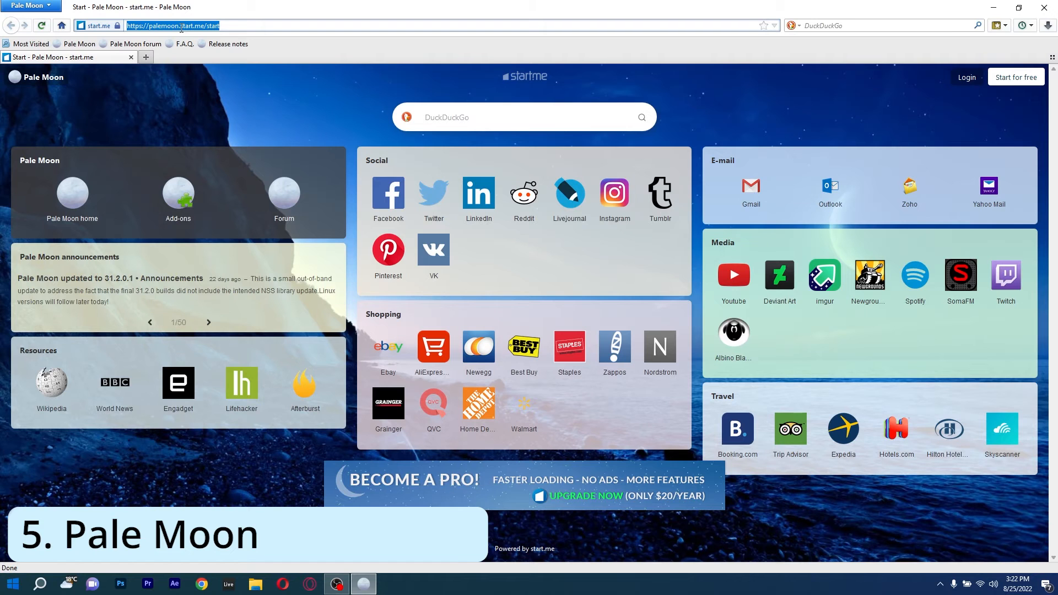
pyautogui.write('windowsreport.com/')
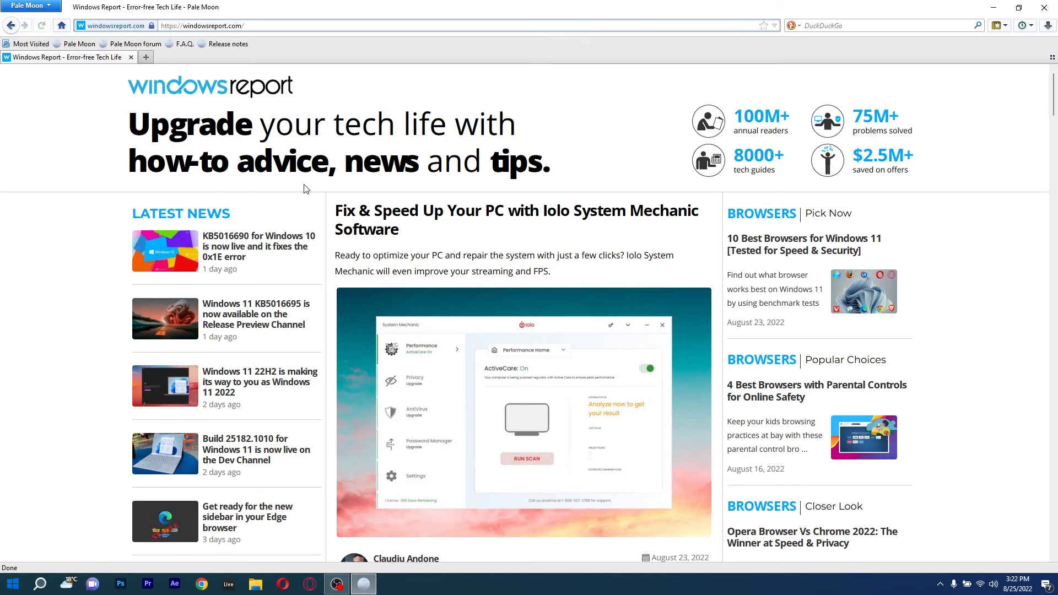
pyautogui.scroll(-3)
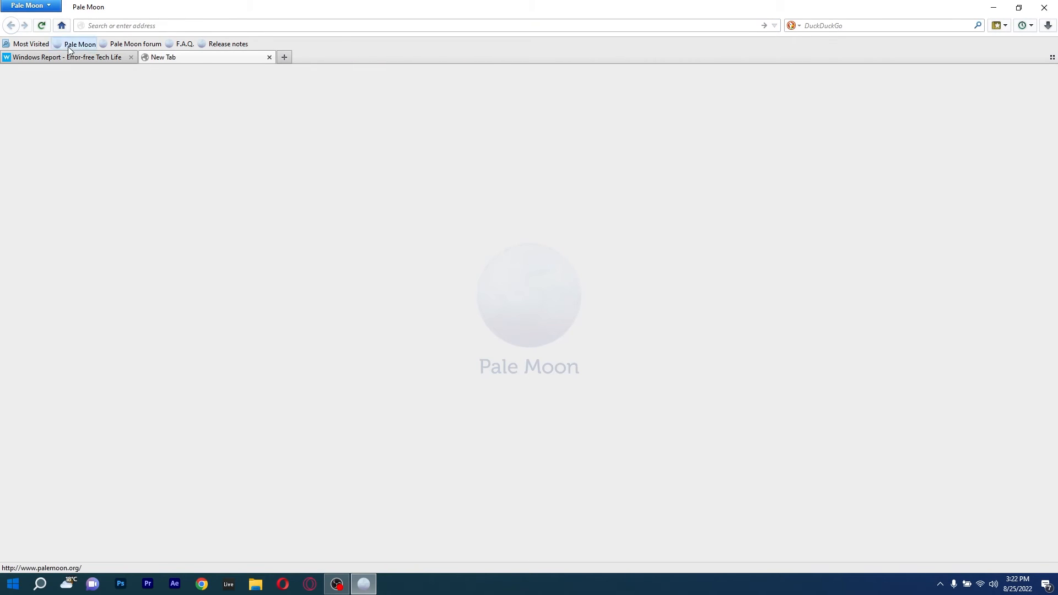
pyautogui.click(228, 44)
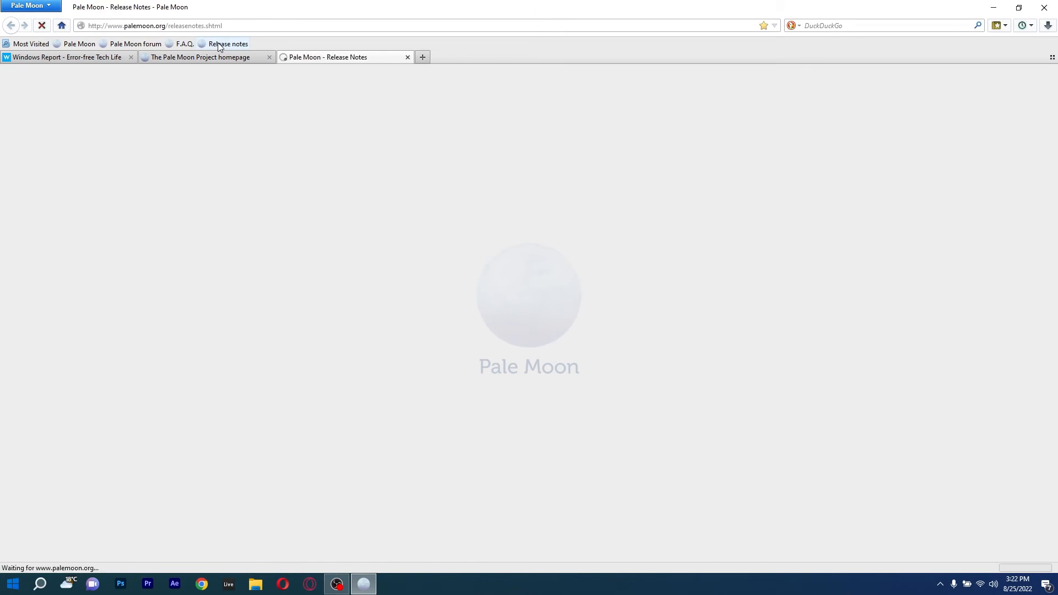
pyautogui.click(228, 43)
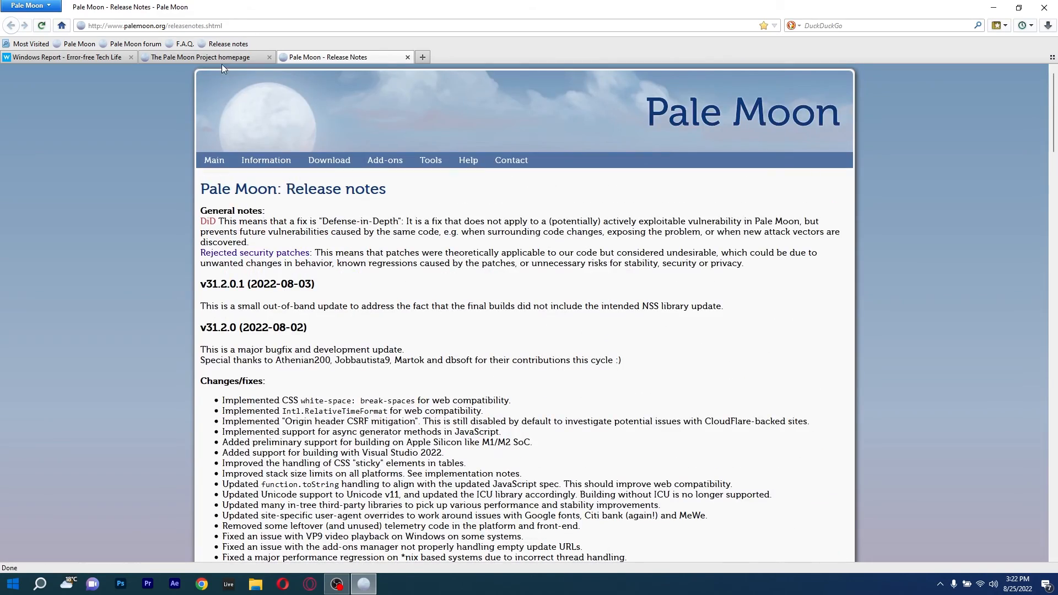
pyautogui.click(64, 57)
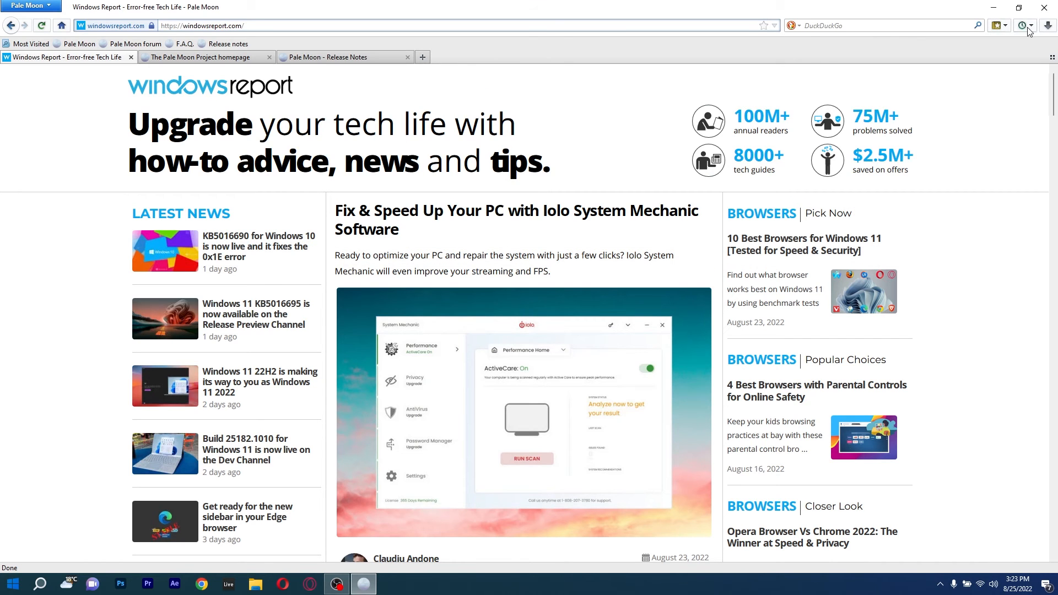
# Add a fourth, blank tab to Pale Moon's tab bar
pyautogui.click(1020, 25)
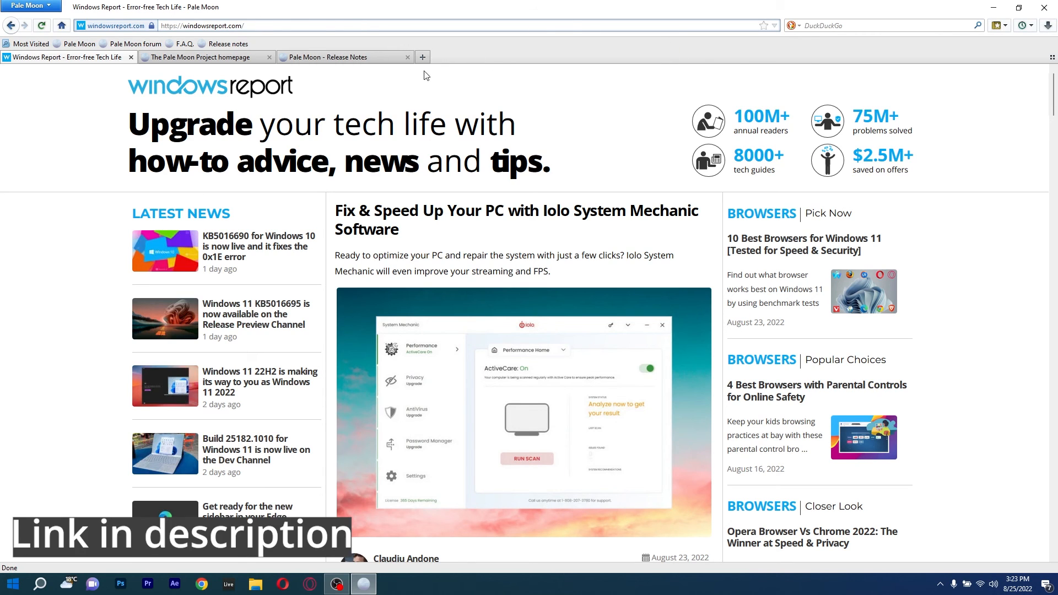
pyautogui.click(422, 57)
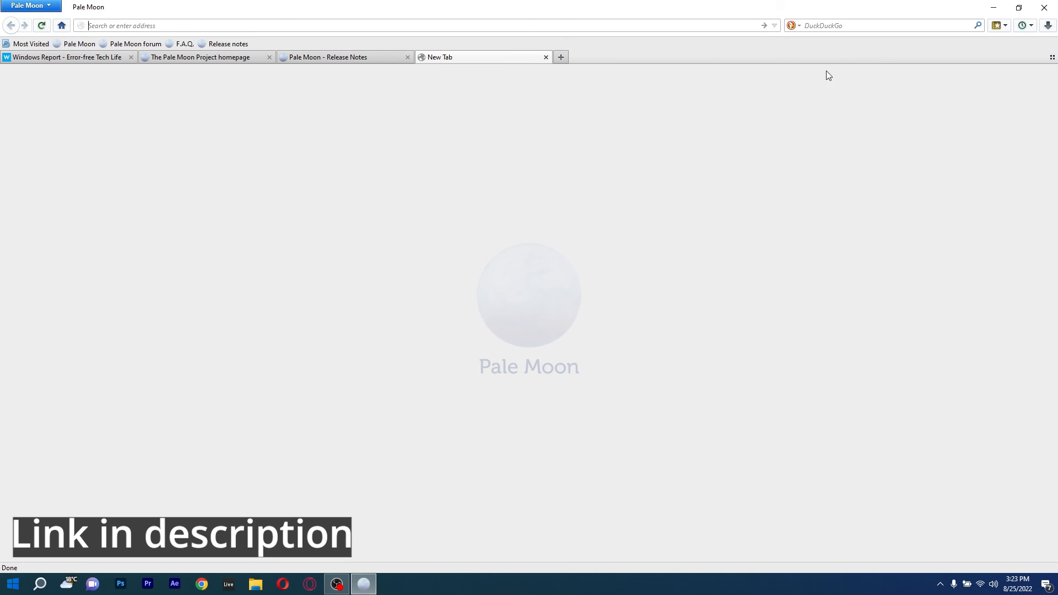